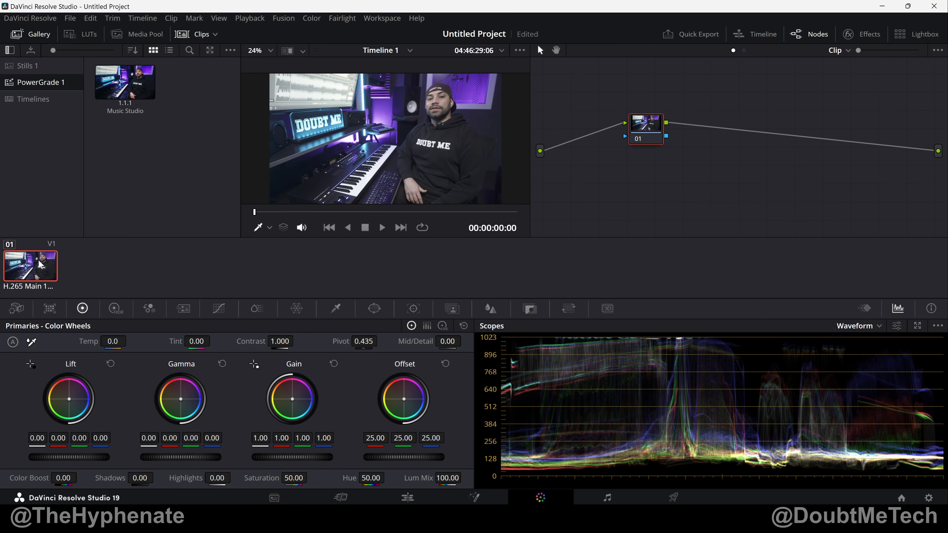
mouse_move(481, 239)
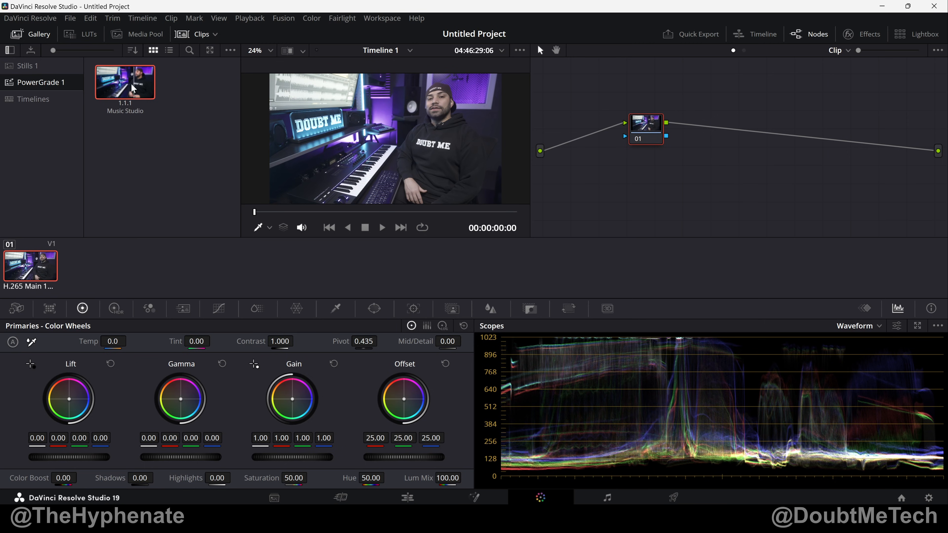
Step: Export the PowerGrade still to the desktop under the existing name Beat Making
right_click(133, 86)
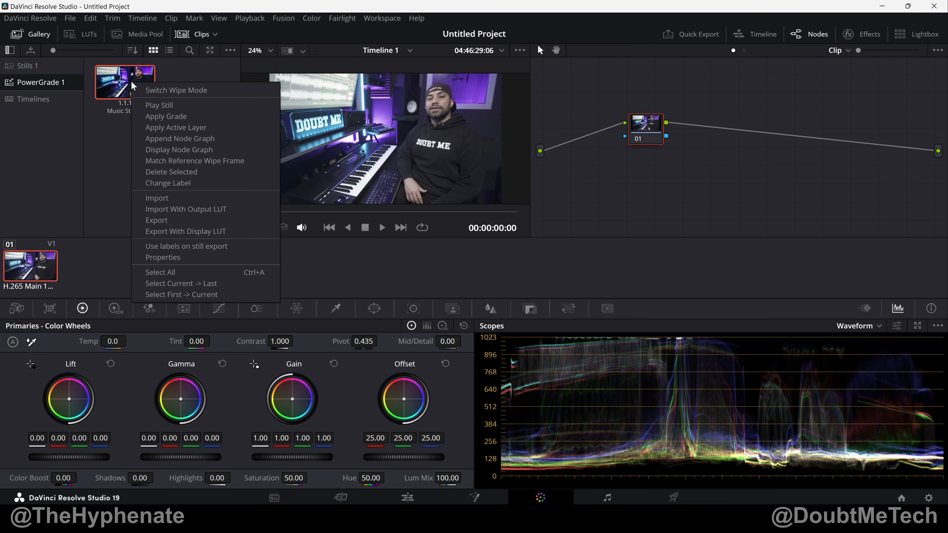
click(157, 220)
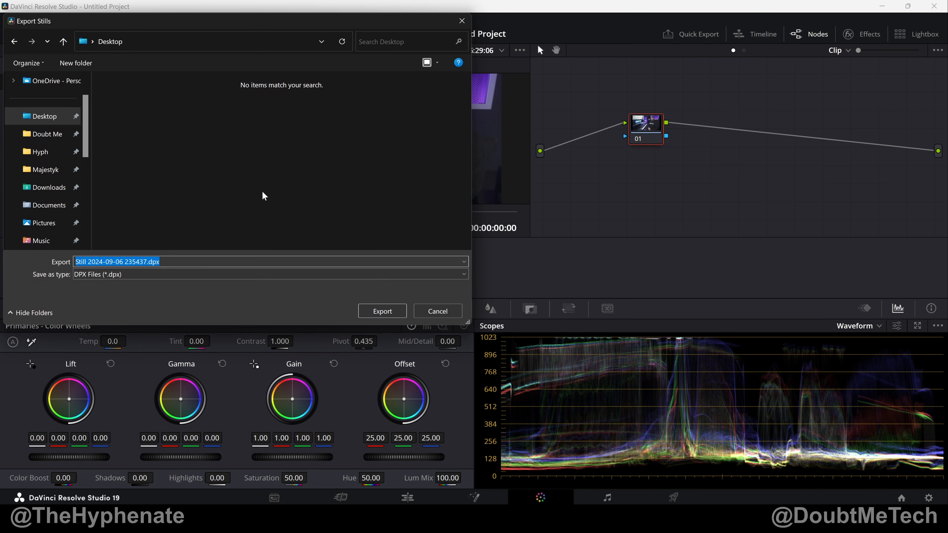
text(Beat M)
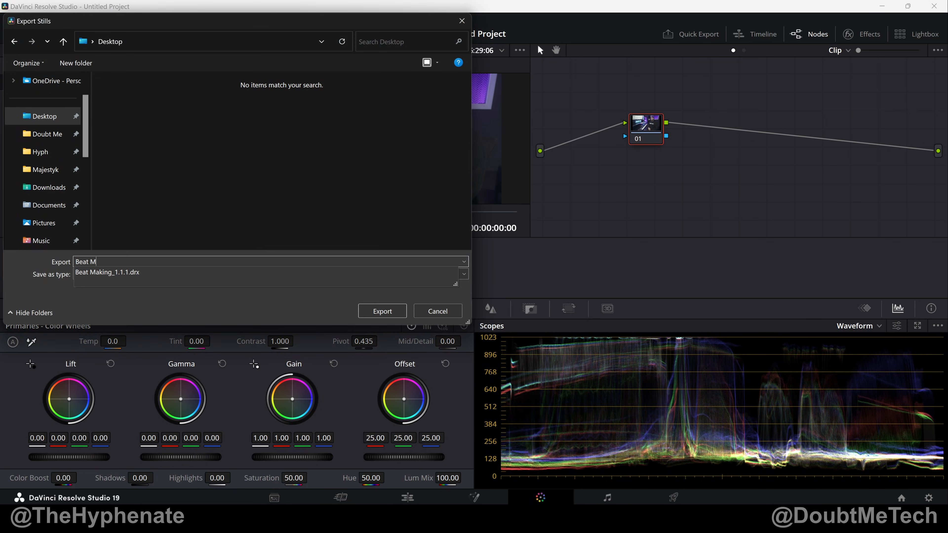
click(382, 311)
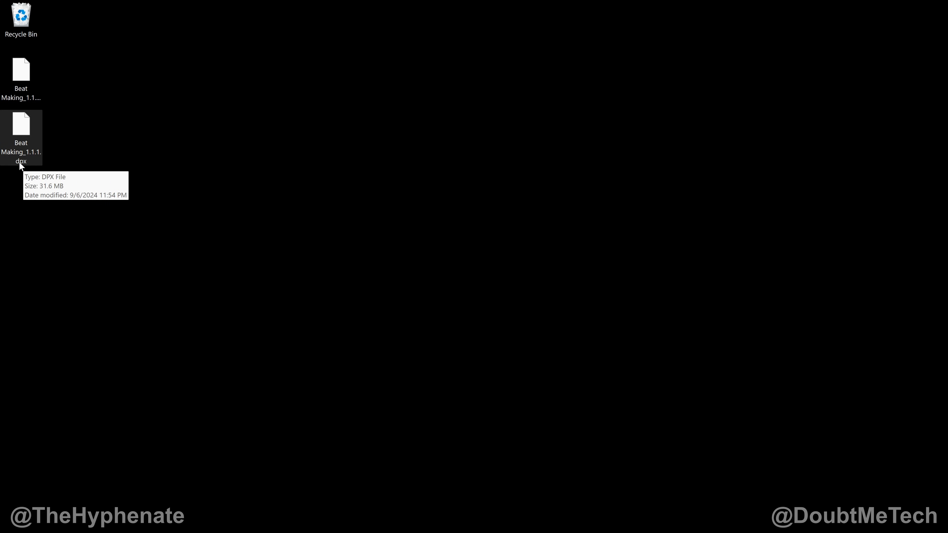
mouse_move(48, 188)
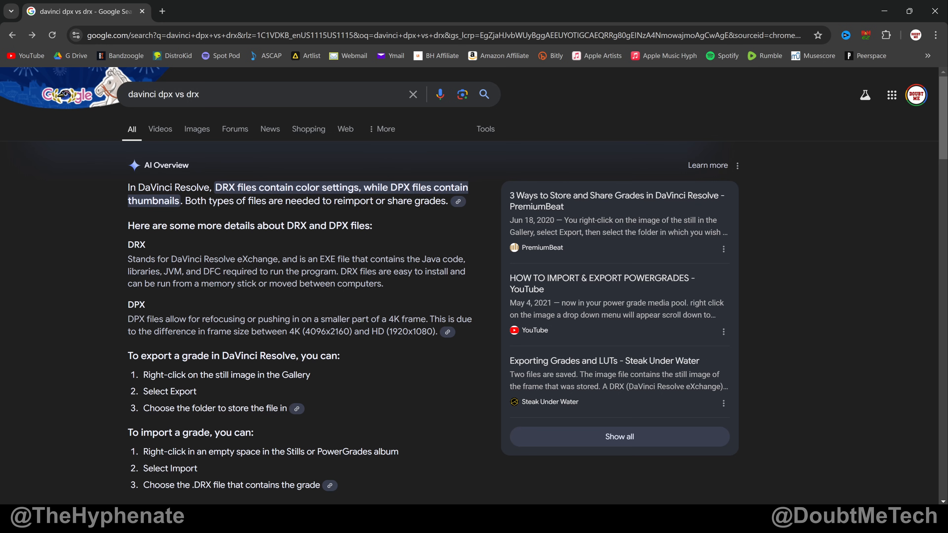
mouse_move(167, 250)
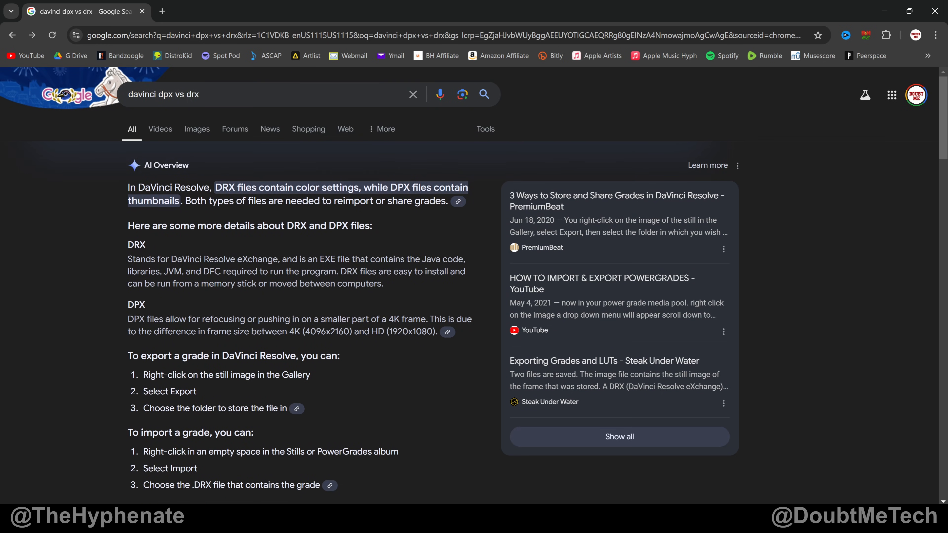
mouse_move(351, 212)
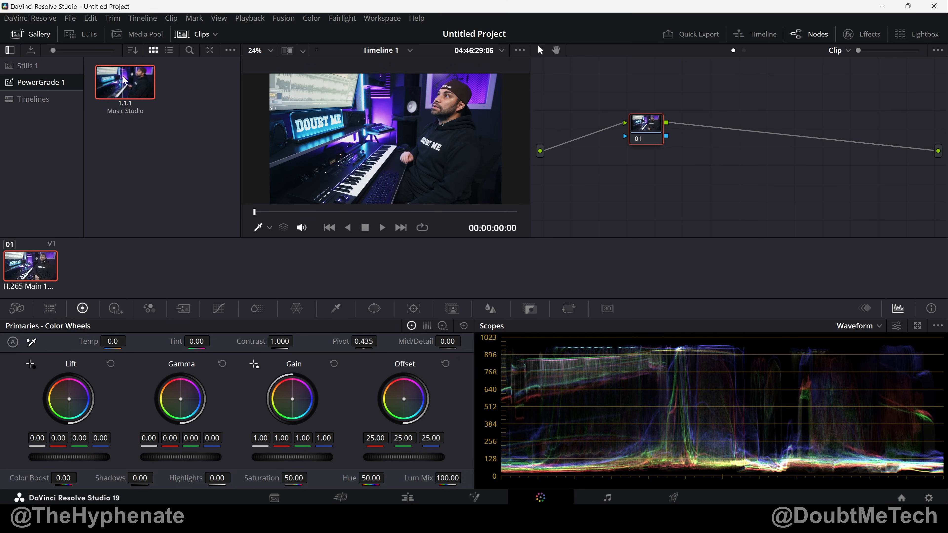
Step: Delete the Music Studio still from the PowerGrade 1 album
right_click(123, 79)
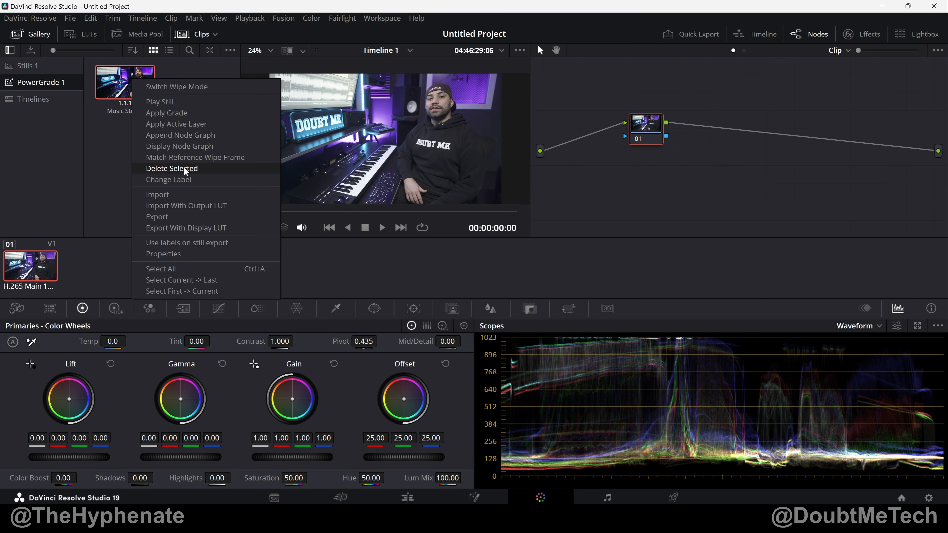
click(172, 168)
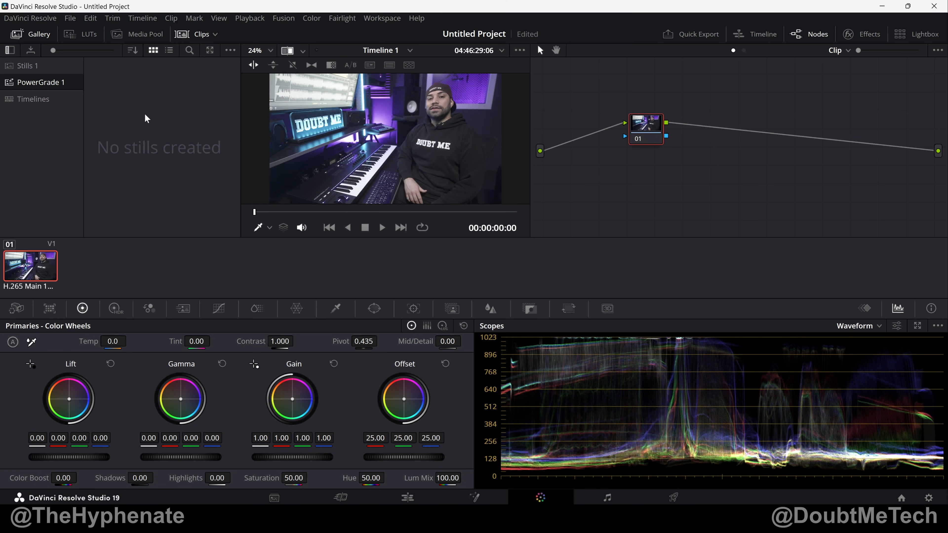
mouse_move(153, 103)
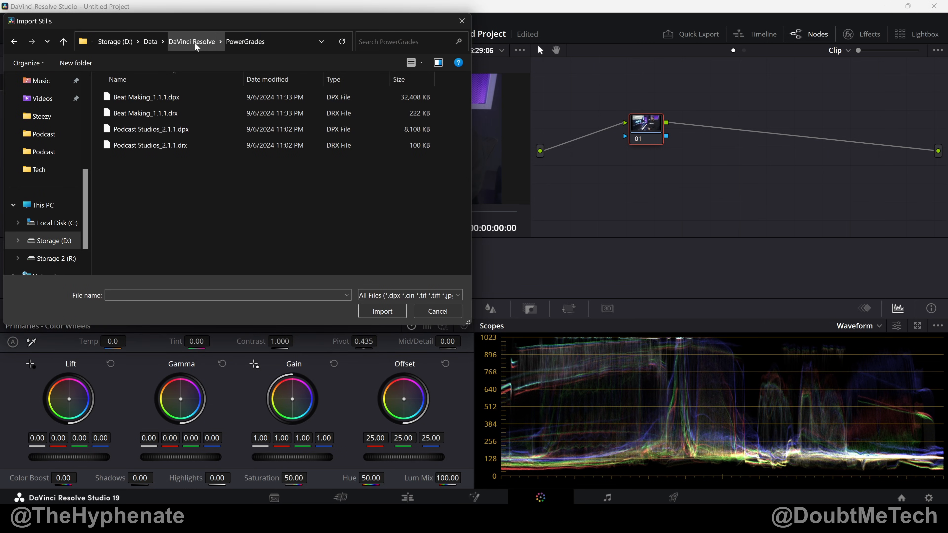
Step: Import Beat Making_1.1.1 from D:\Data\DaVinci Resolve\PowerGrades into the empty album
click(158, 145)
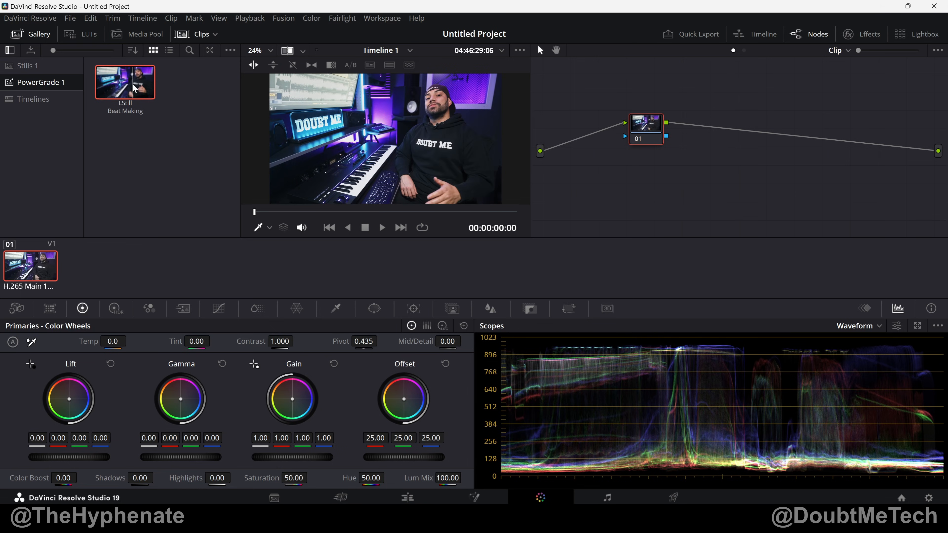
Step: Apply the imported Beat Making grade to the clip as its 13-node tree
right_click(134, 87)
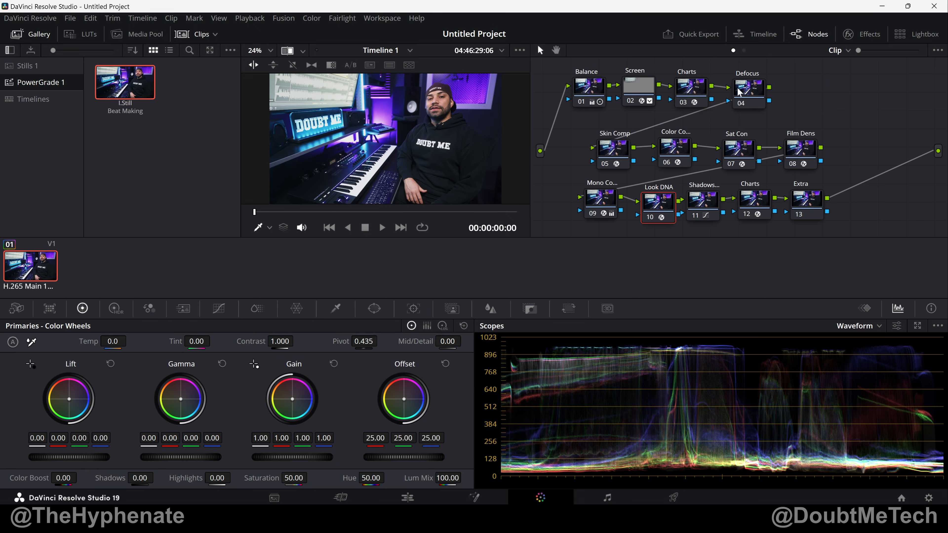
mouse_move(746, 121)
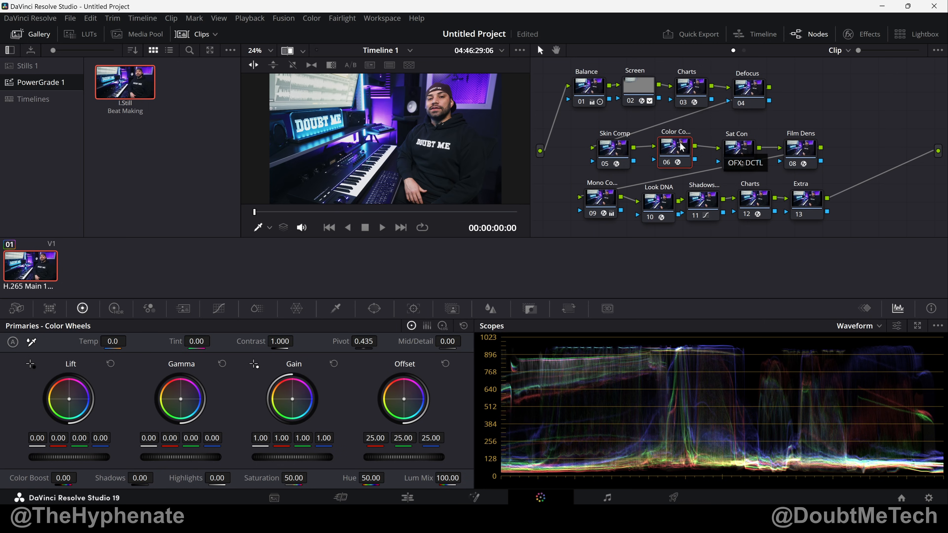
mouse_move(709, 145)
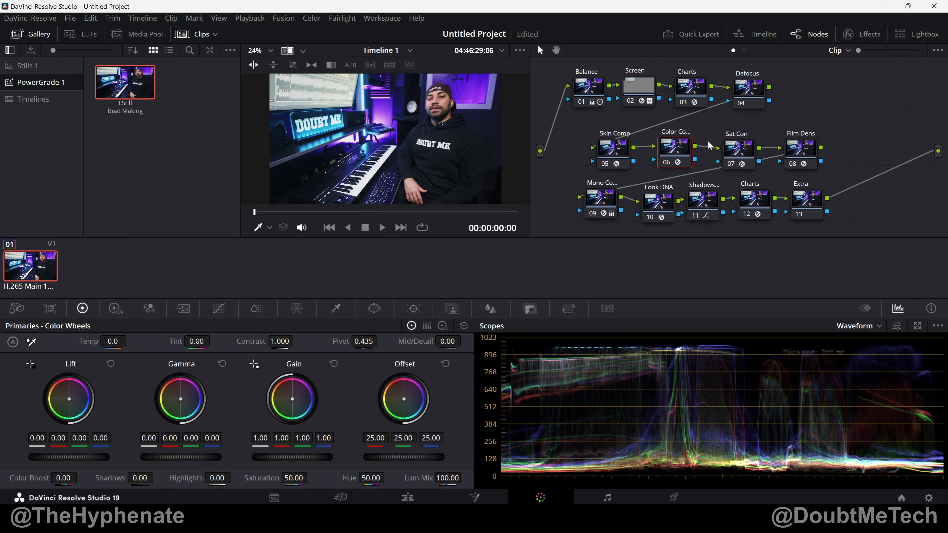
mouse_move(651, 189)
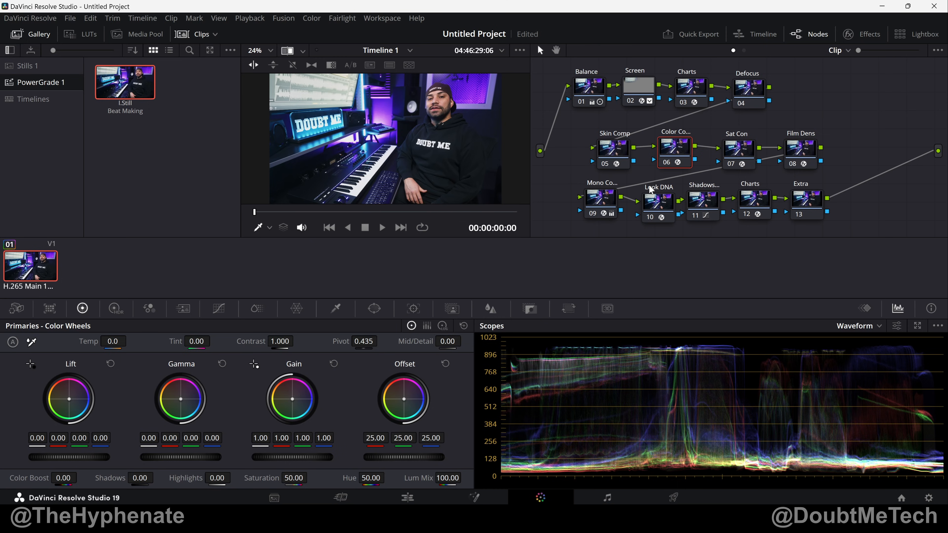
mouse_move(754, 125)
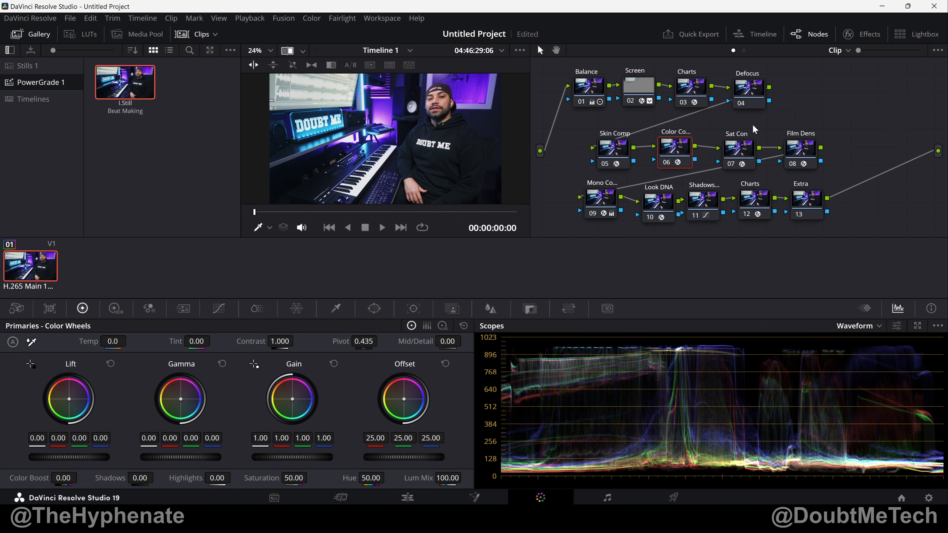
mouse_move(743, 200)
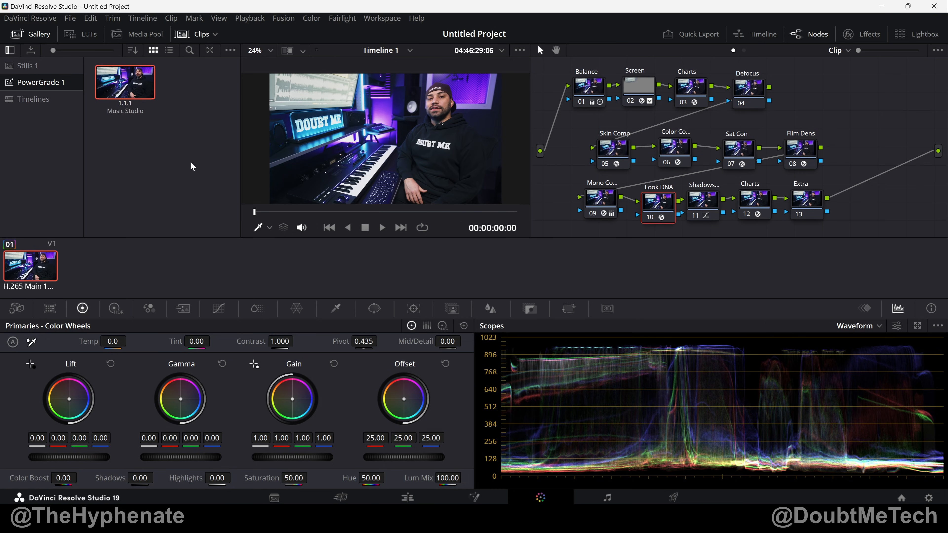
mouse_move(194, 155)
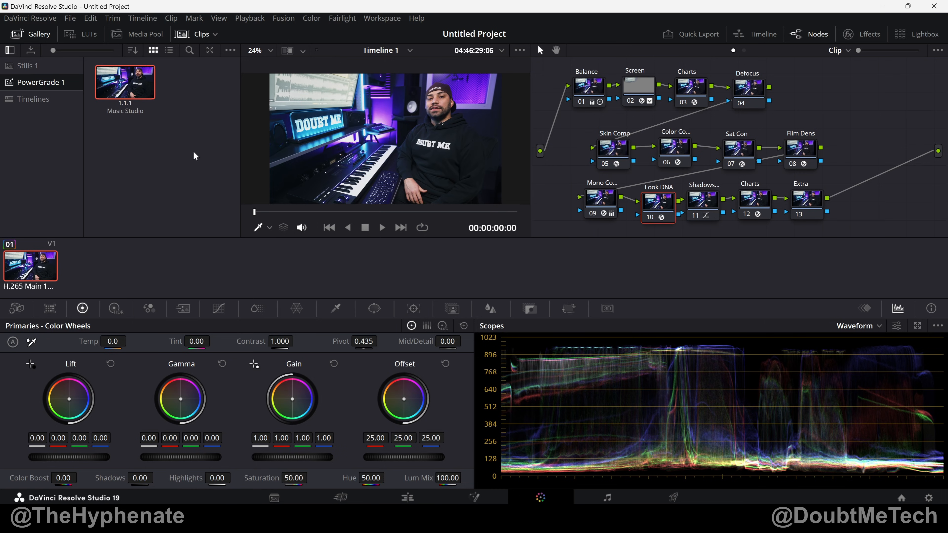
mouse_move(205, 146)
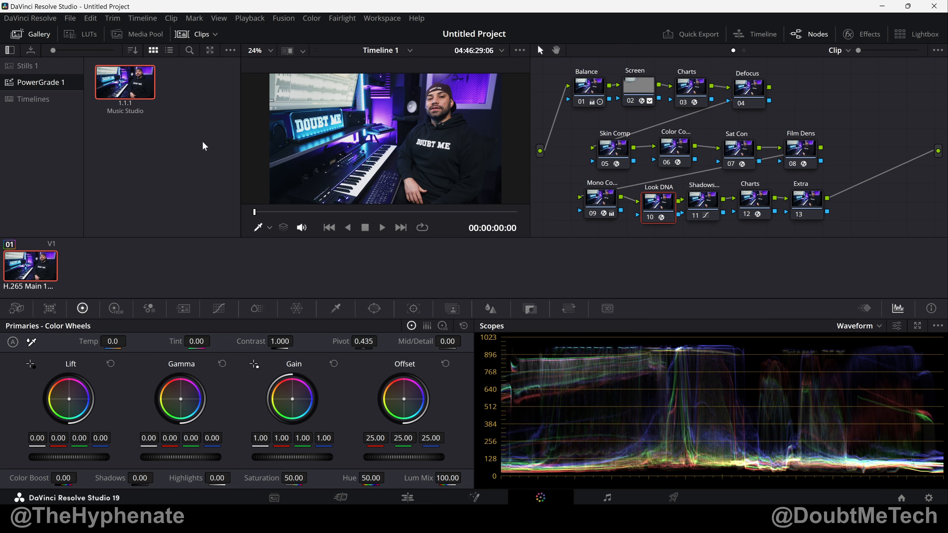
mouse_move(221, 120)
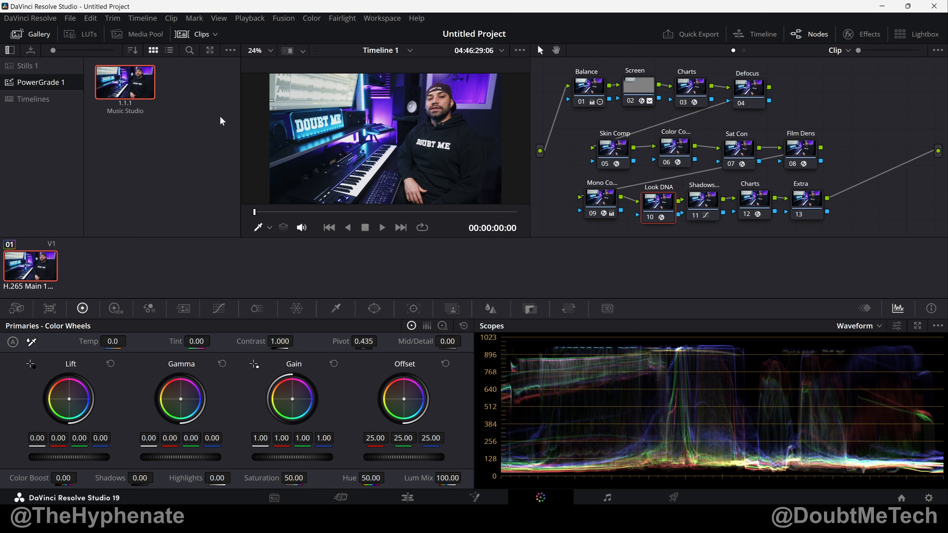